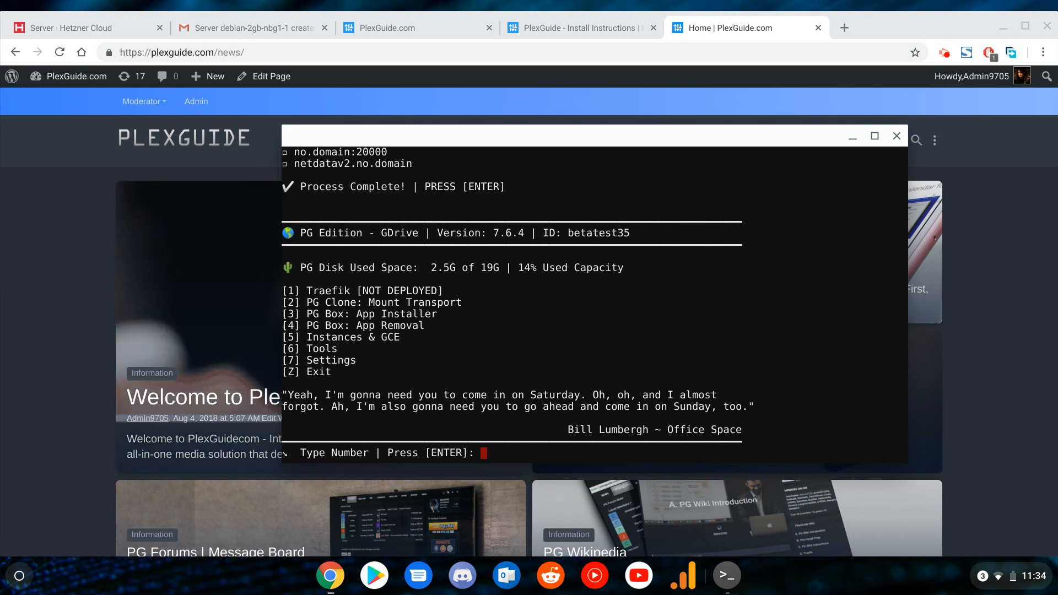
Exit the PlexGuide 7.6.4 menu to the shell and run pgupdate.
{"action": "type", "text": "z"}
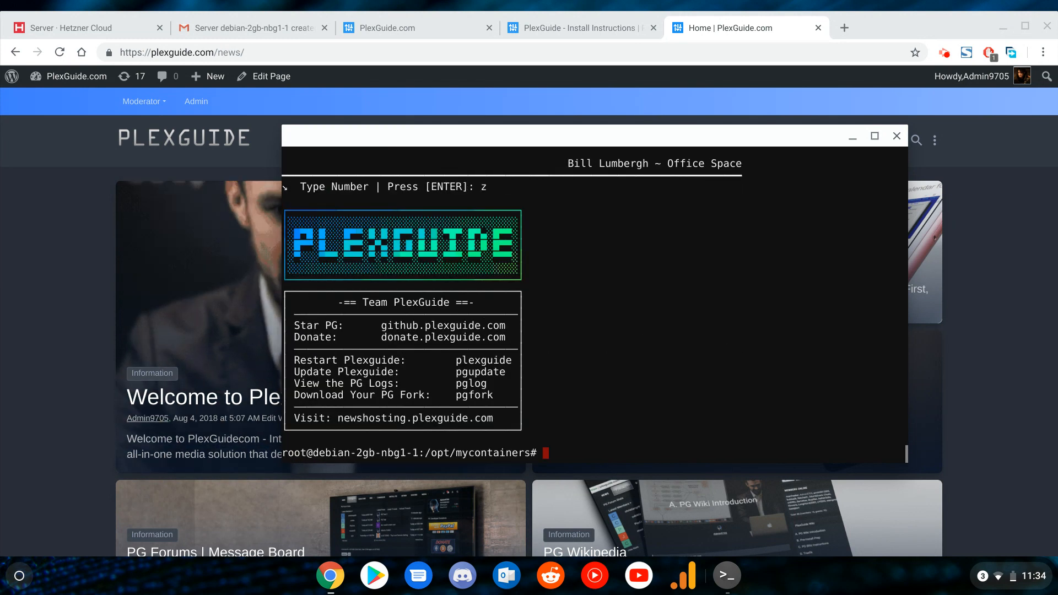
{"action": "type", "text": "pgupdat"}
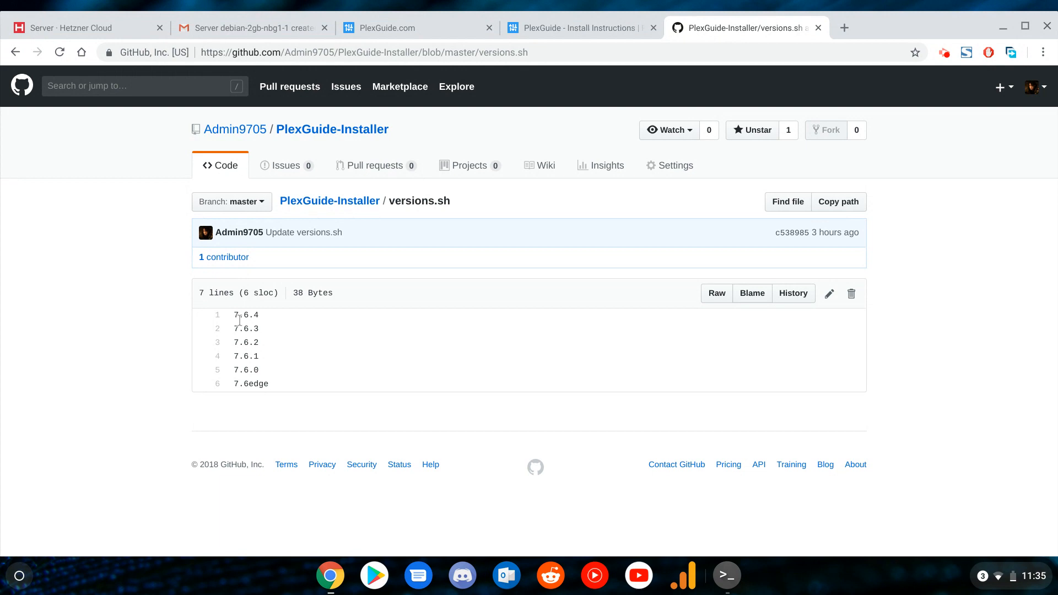
{"action": "mouse_move", "coordinate": [247, 339]}
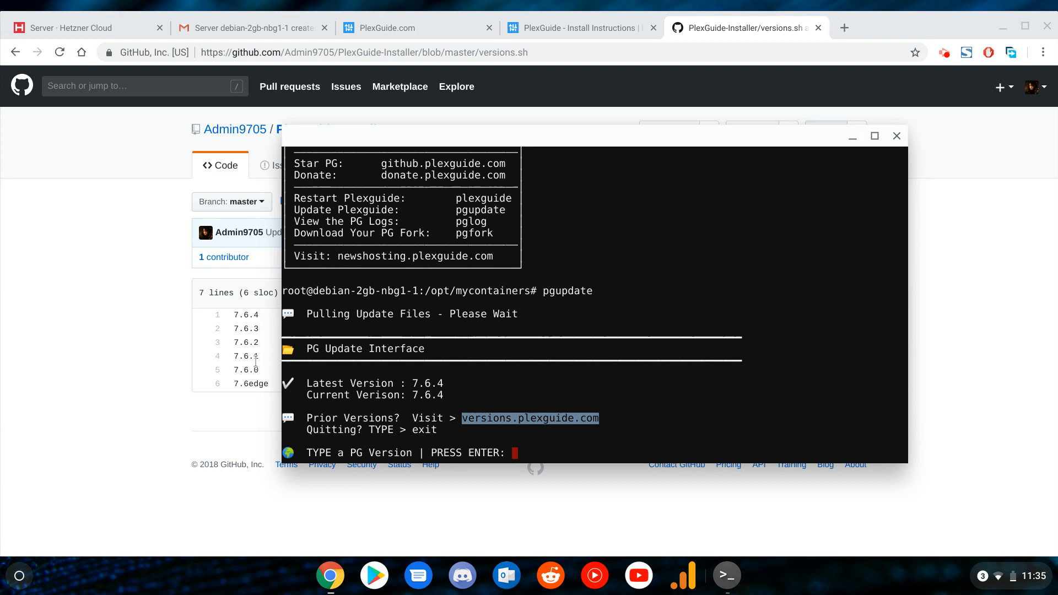
Answer the pgupdate version prompt with 7.6.0 to roll the install back from 7.6.4.
{"action": "left_click", "coordinate": [897, 135]}
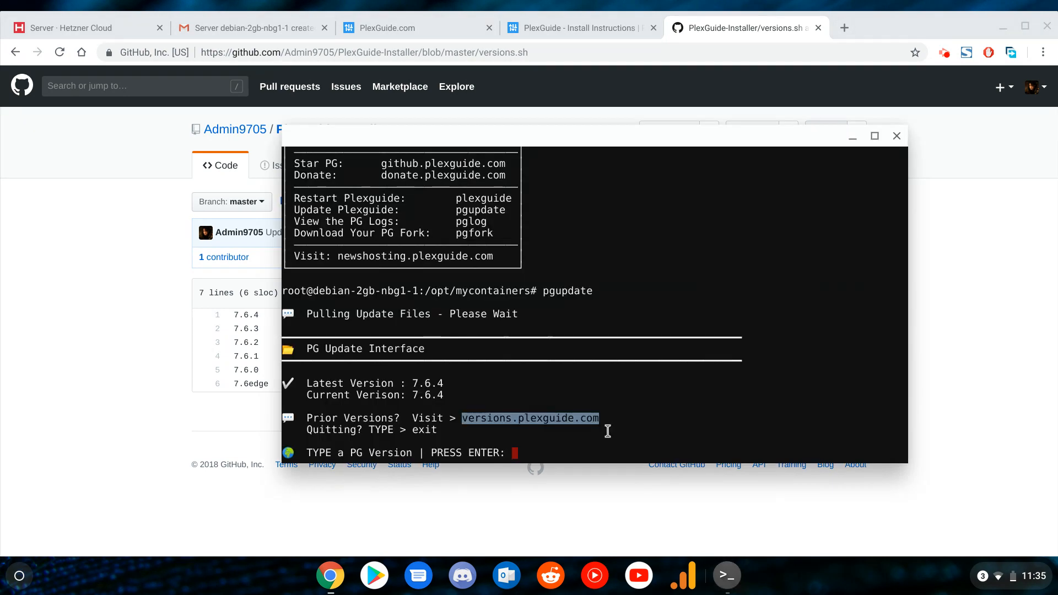
{"action": "type", "text": "7.6"}
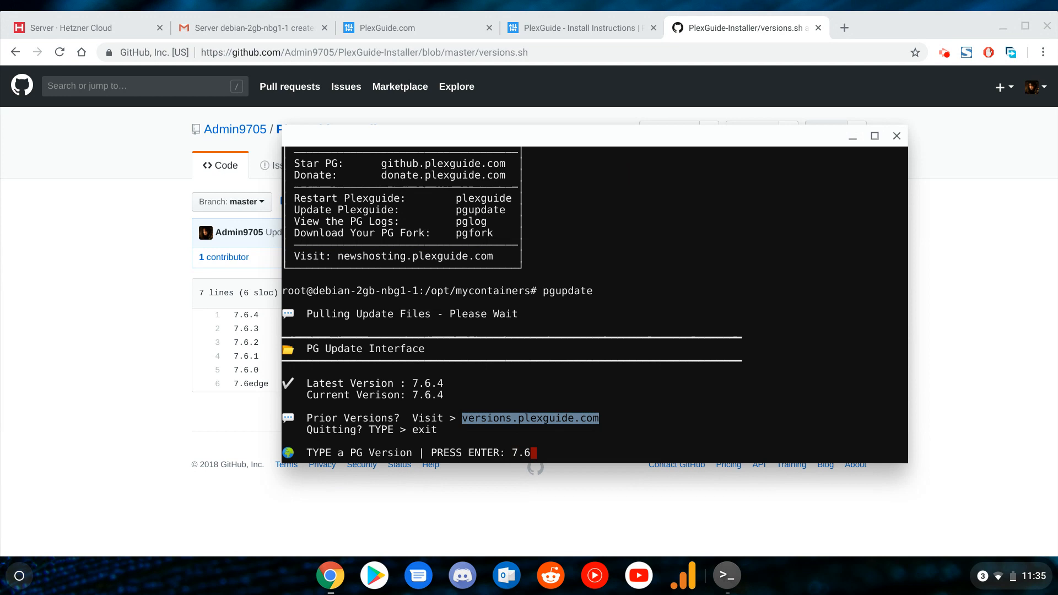
{"action": "type", "text": "0"}
{"action": "type", "text": "p"}
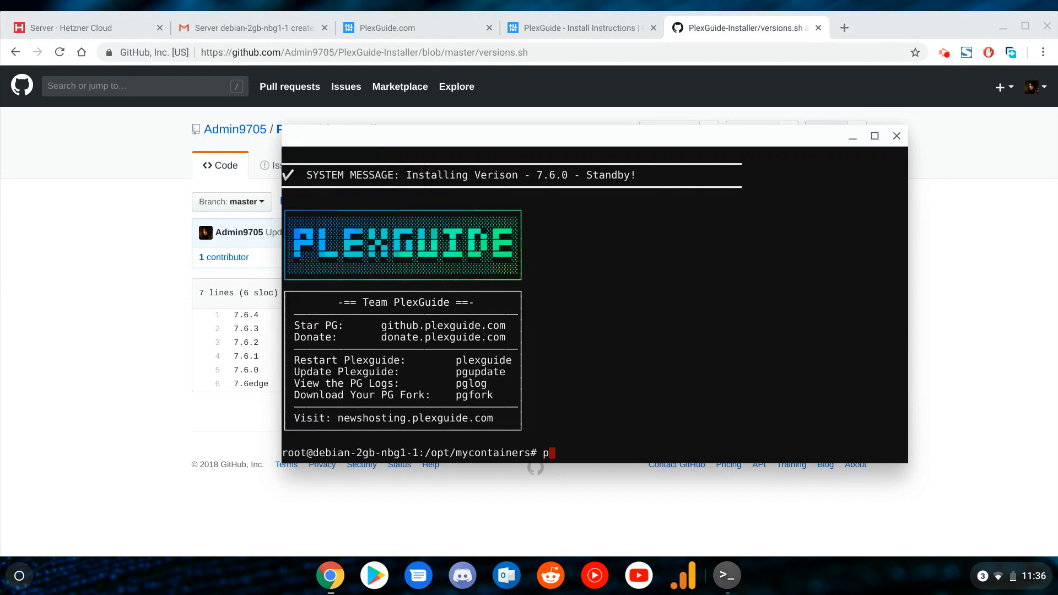
Relaunch PlexGuide to confirm 7.6.0, visit the Tools menu (6) and exit.
{"action": "type", "text": "lexguide"}
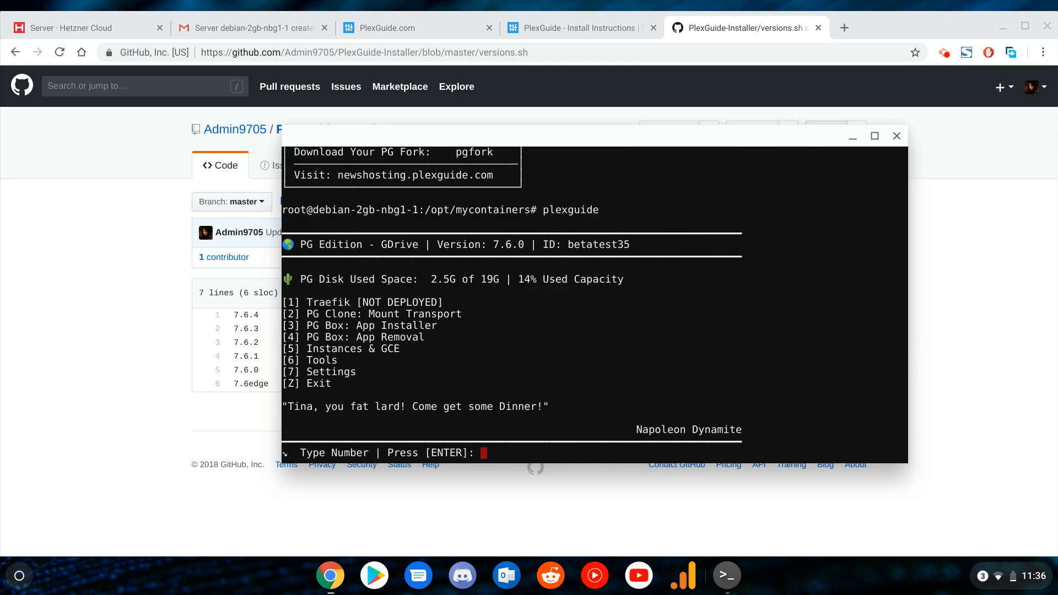
{"action": "type", "text": "6"}
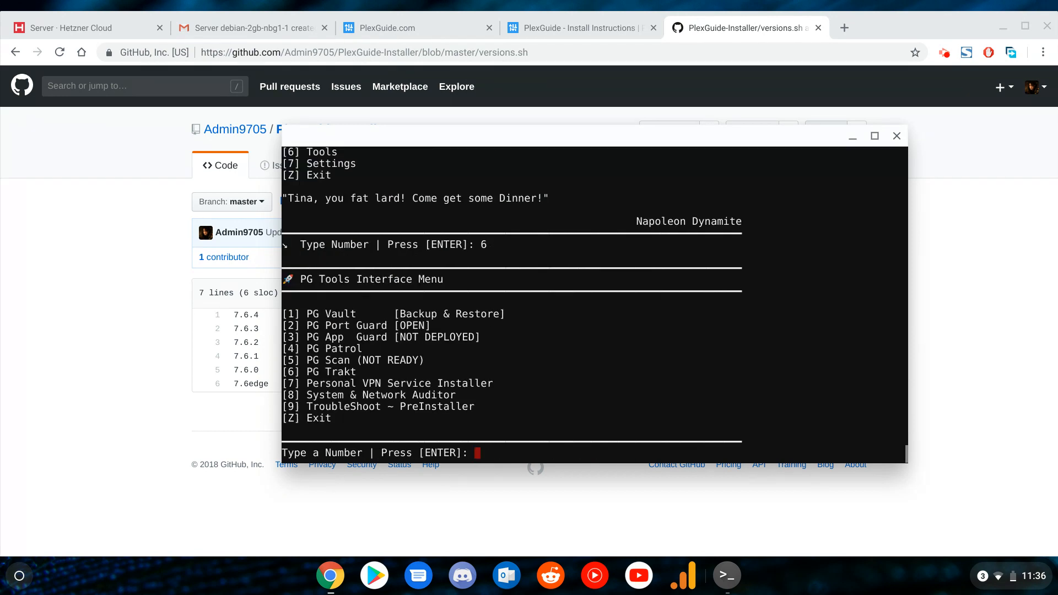
{"action": "type", "text": "z"}
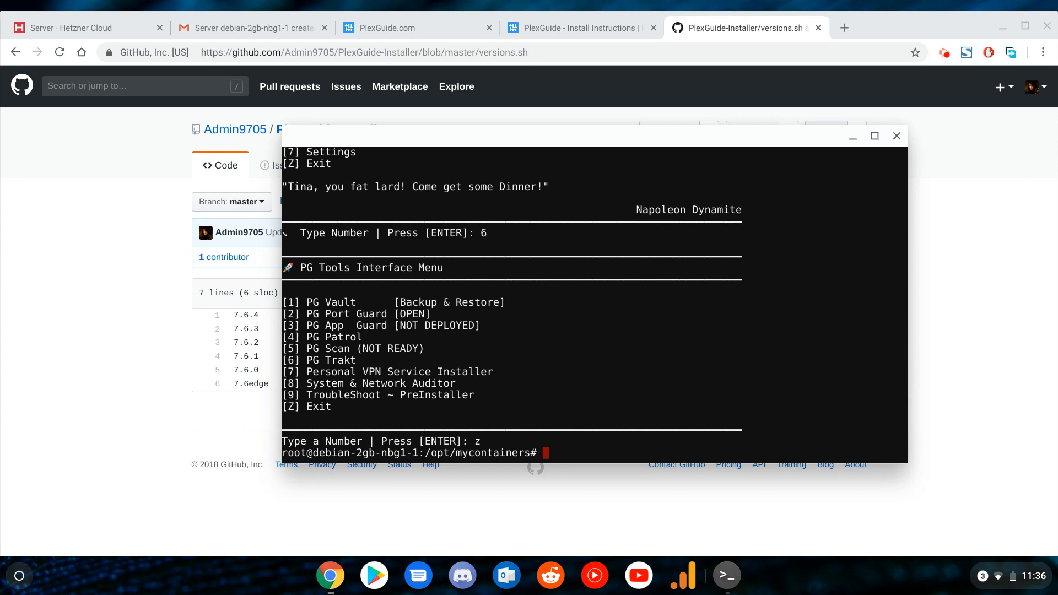
Run pgupdate and install version 7.6.1, then relaunch PlexGuide.
{"action": "type", "text": "plexguide"}
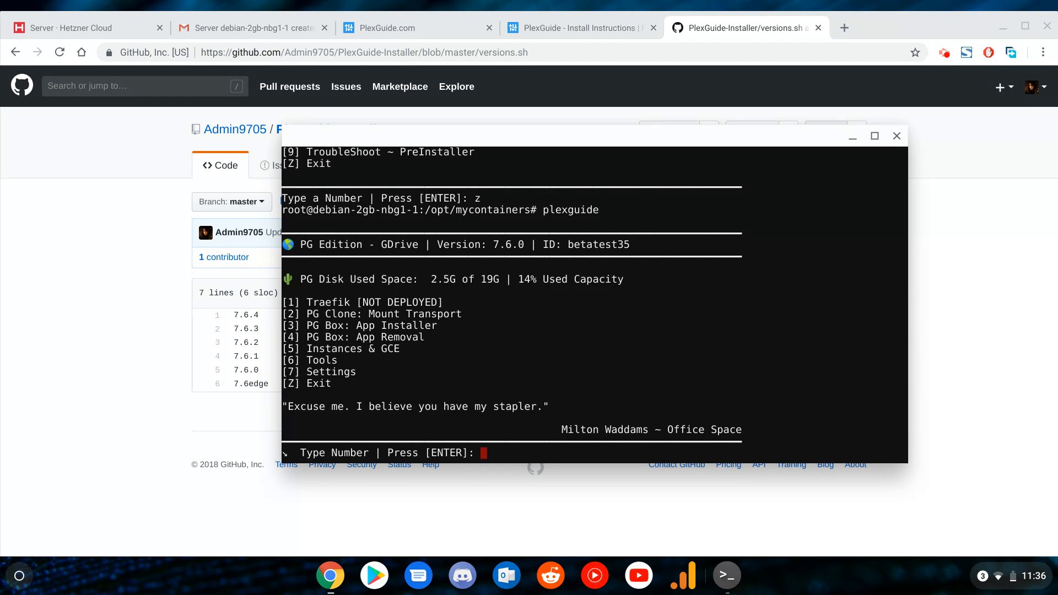
{"action": "type", "text": "pgupdate"}
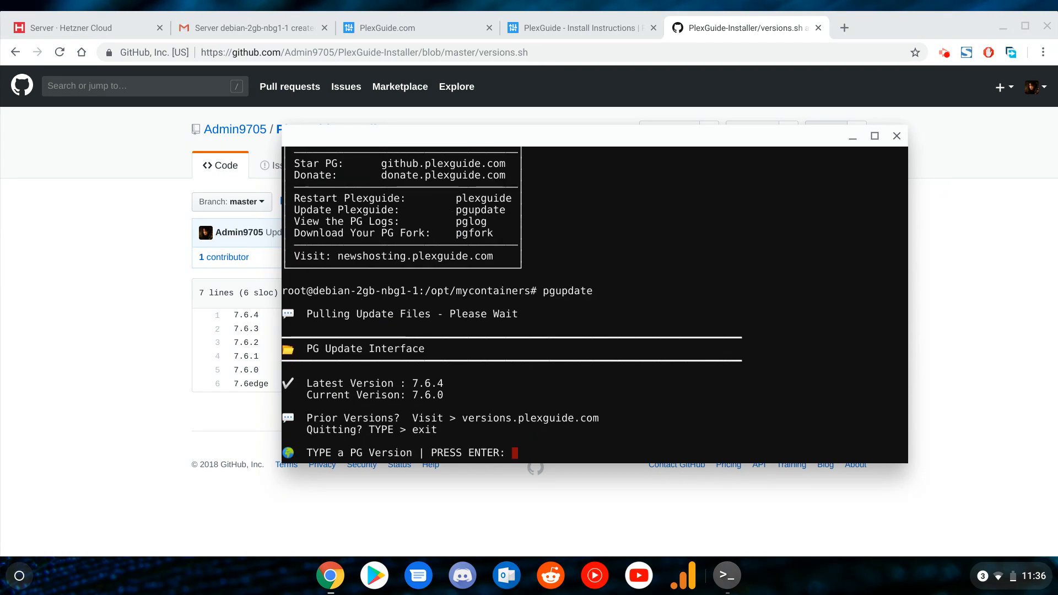
{"action": "type", "text": "7."}
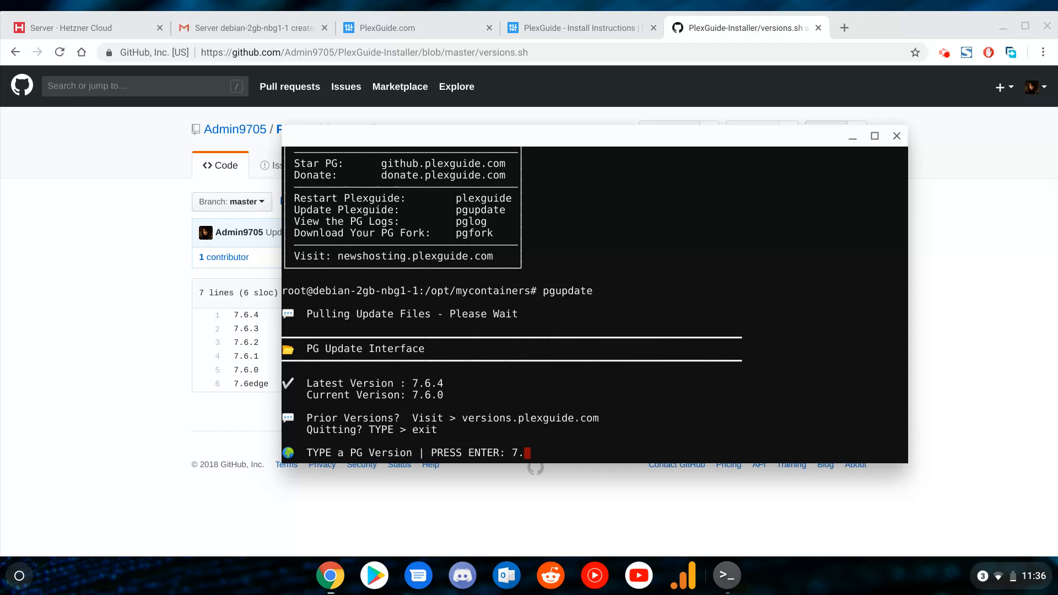
{"action": "type", "text": "6.1"}
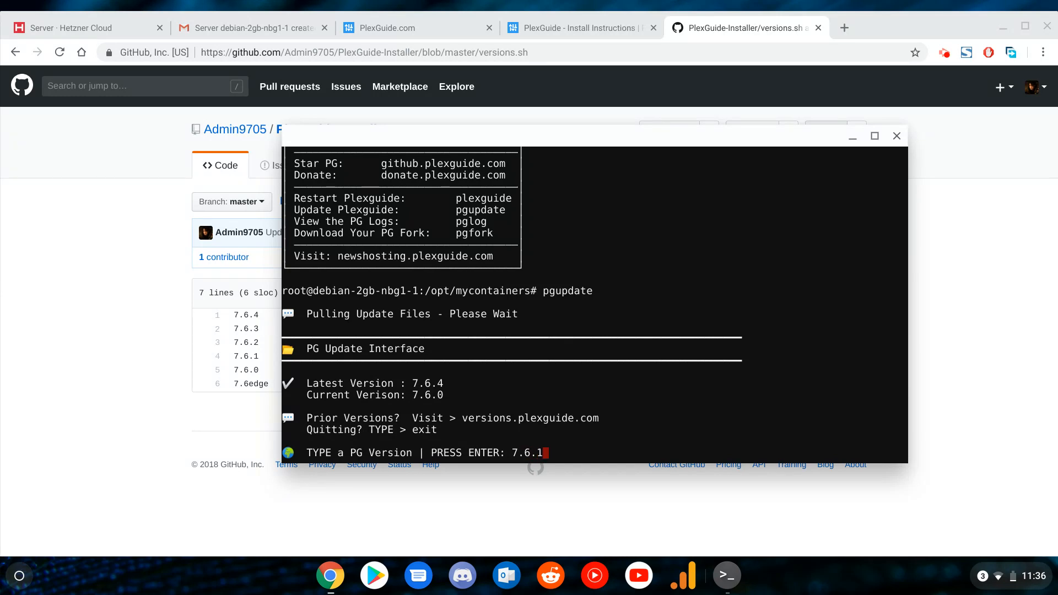
{"action": "key", "text": "enter"}
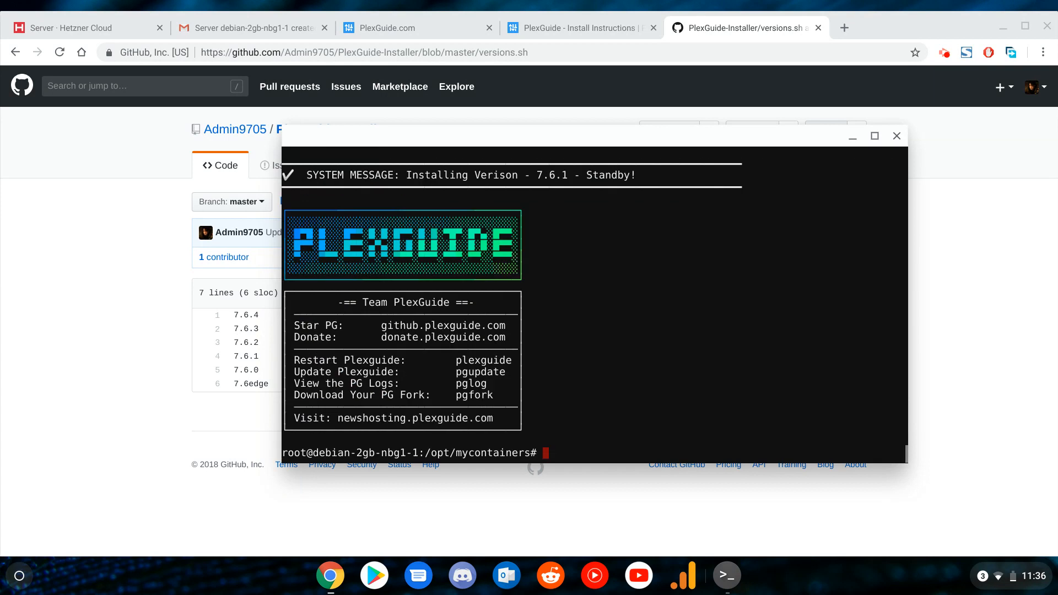
{"action": "type", "text": "plexguide"}
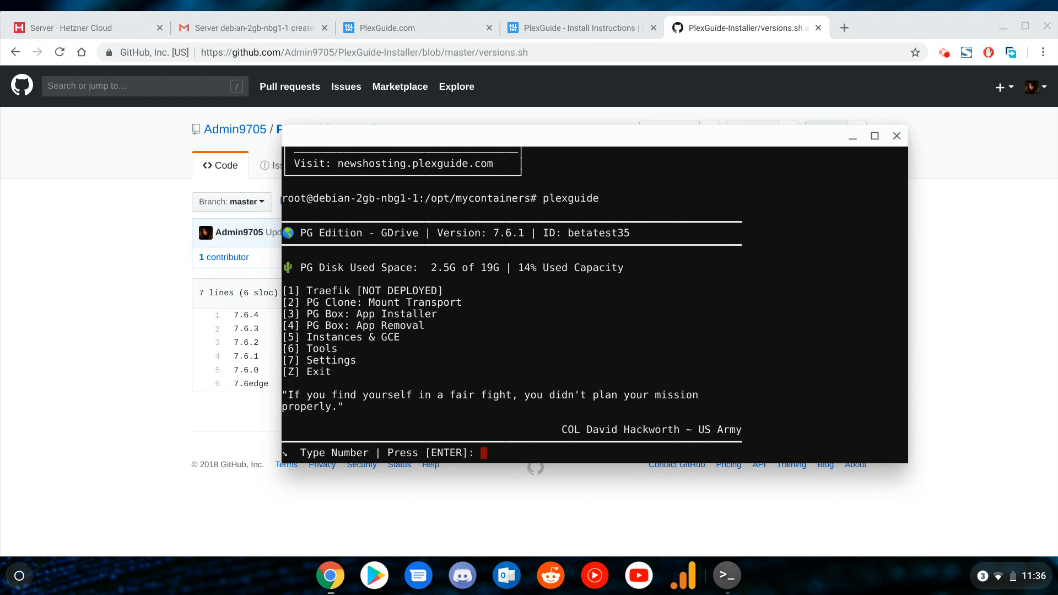
Confirm 7.6.1 in the main menu via PG Clone (2) and exit back to the shell.
{"action": "type", "text": "2"}
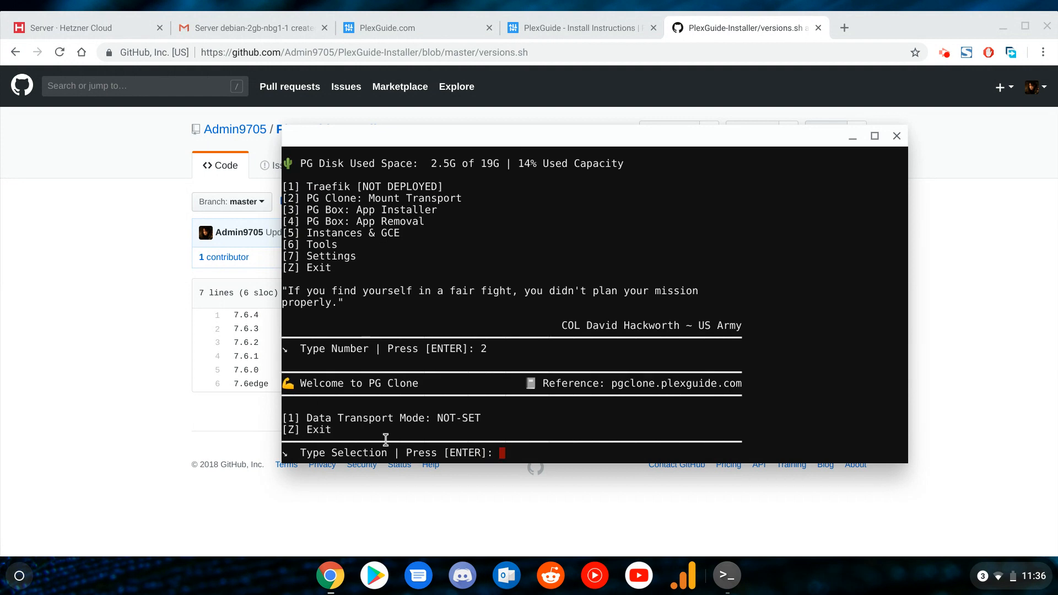
{"action": "type", "text": "z"}
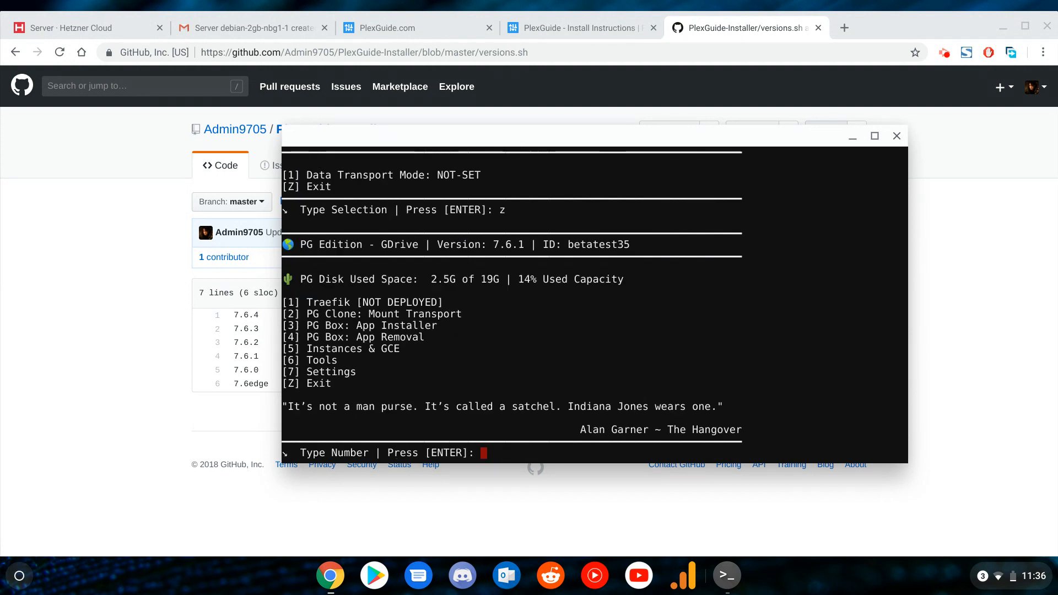
{"action": "type", "text": "5"}
{"action": "type", "text": "pgupdate"}
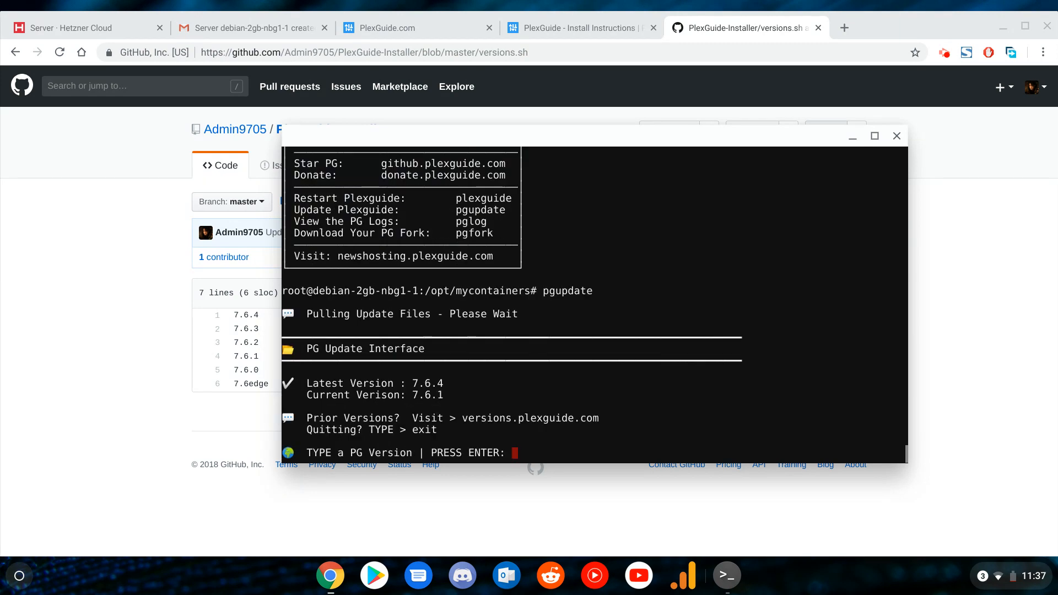
Install the latest version 7.6.4 with pgupdate and relaunch PlexGuide.
{"action": "type", "text": "7.6."}
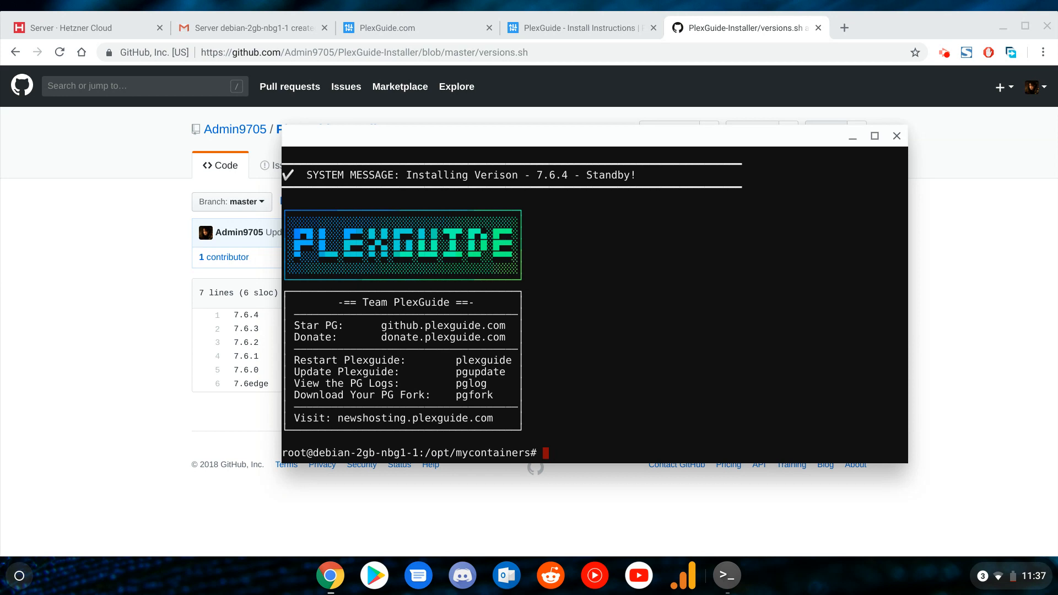
{"action": "type", "text": "plexg"}
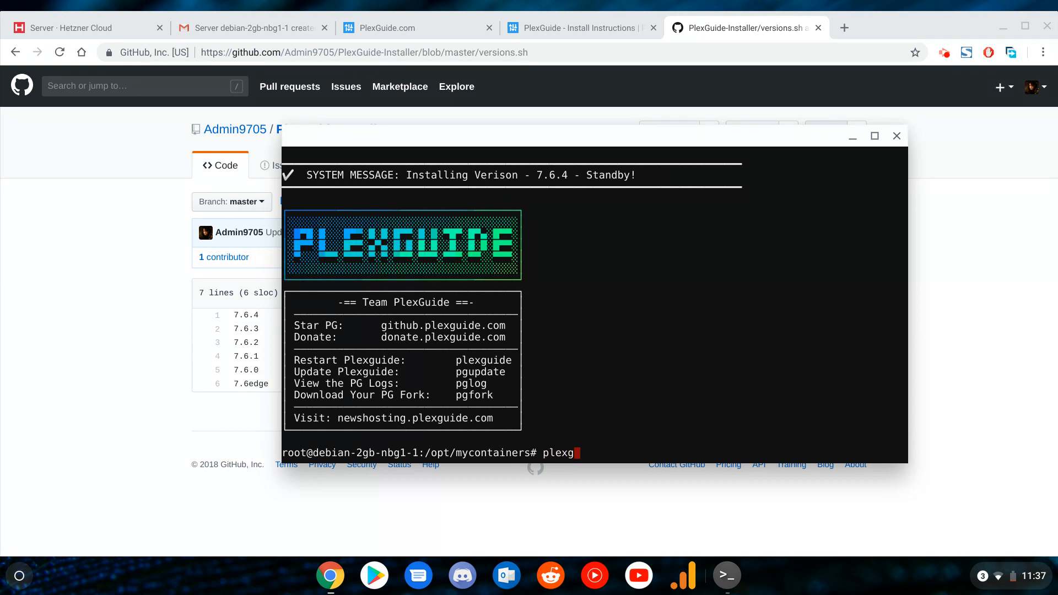
Enter PlexGuide 7.6.4 and reach the PGBox multi-app installer.
{"action": "type", "text": "uide"}
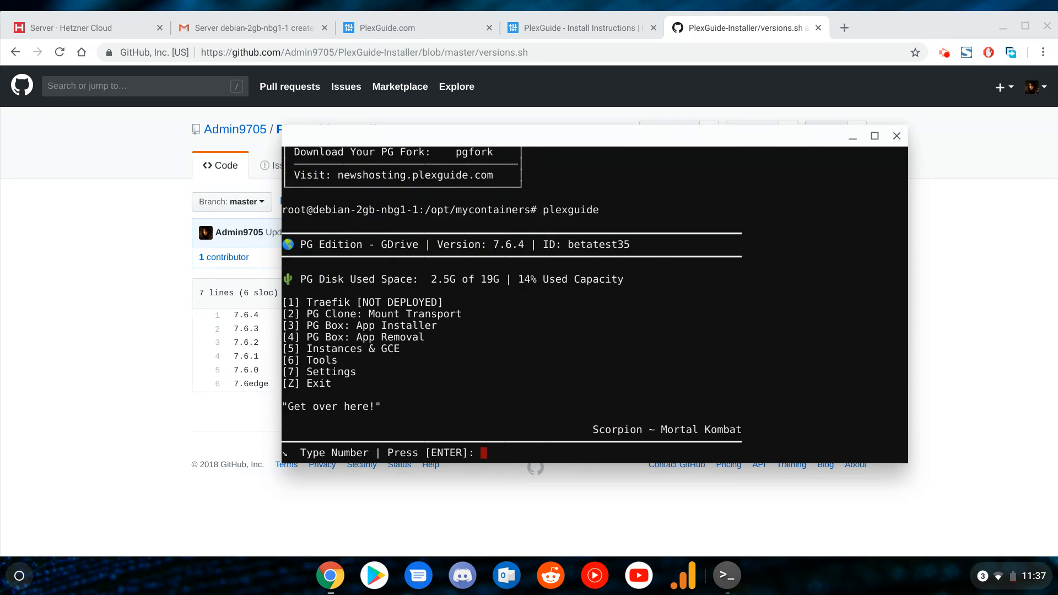
{"action": "type", "text": "5"}
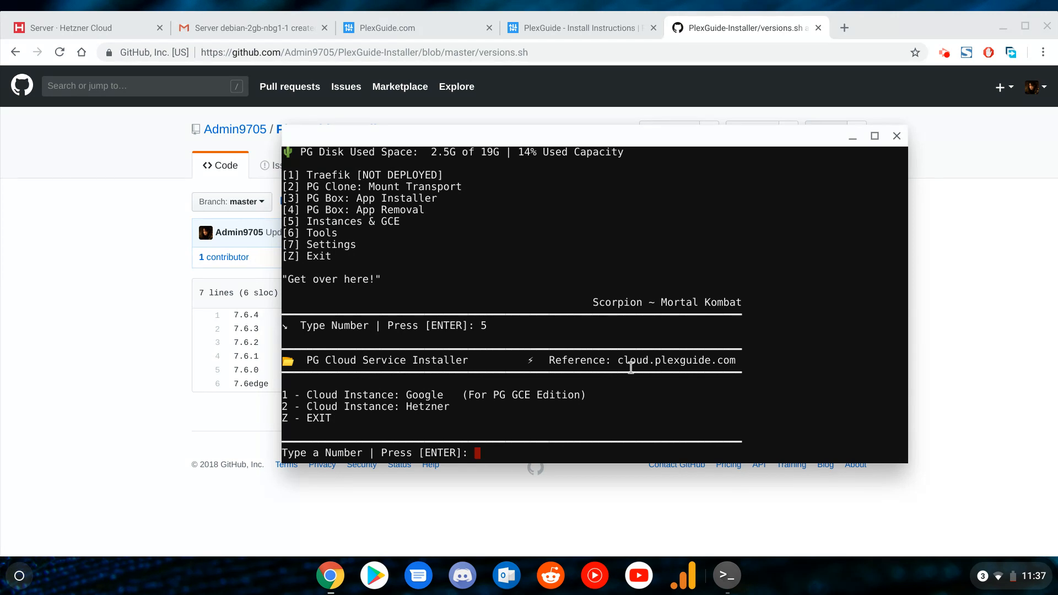
{"action": "type", "text": "z"}
{"action": "type", "text": "3"}
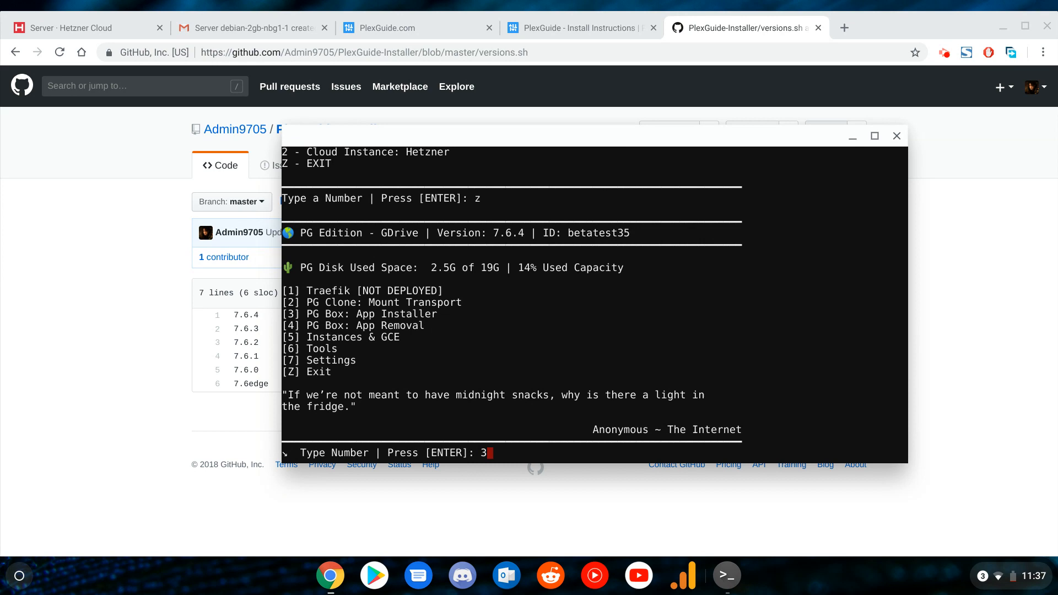
{"action": "key", "text": "enter"}
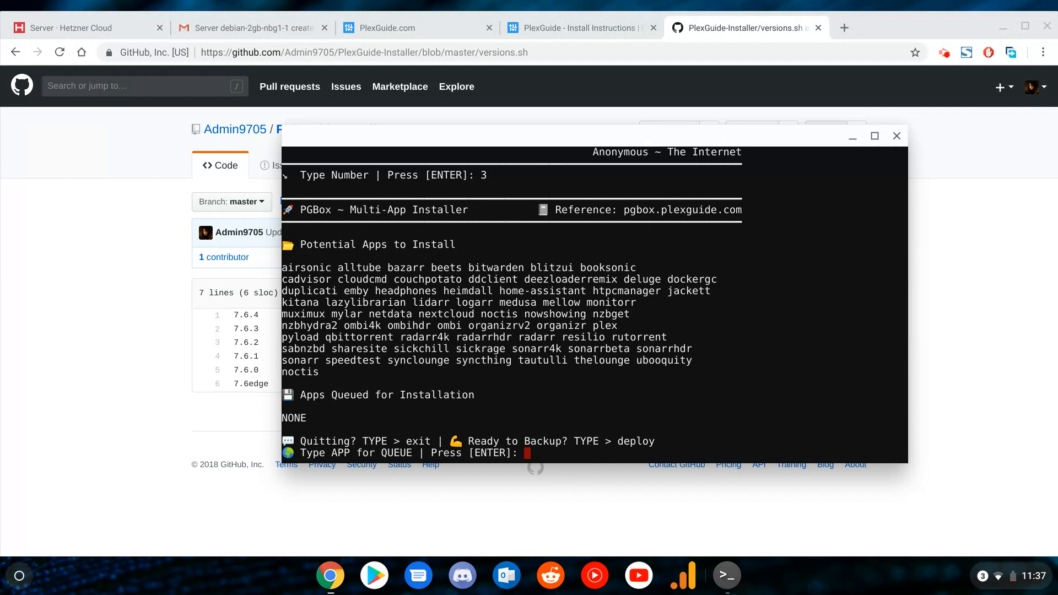
Queue netdata and nzb apps, deploy, then queue alltube for deployment.
{"action": "type", "text": "pl"}
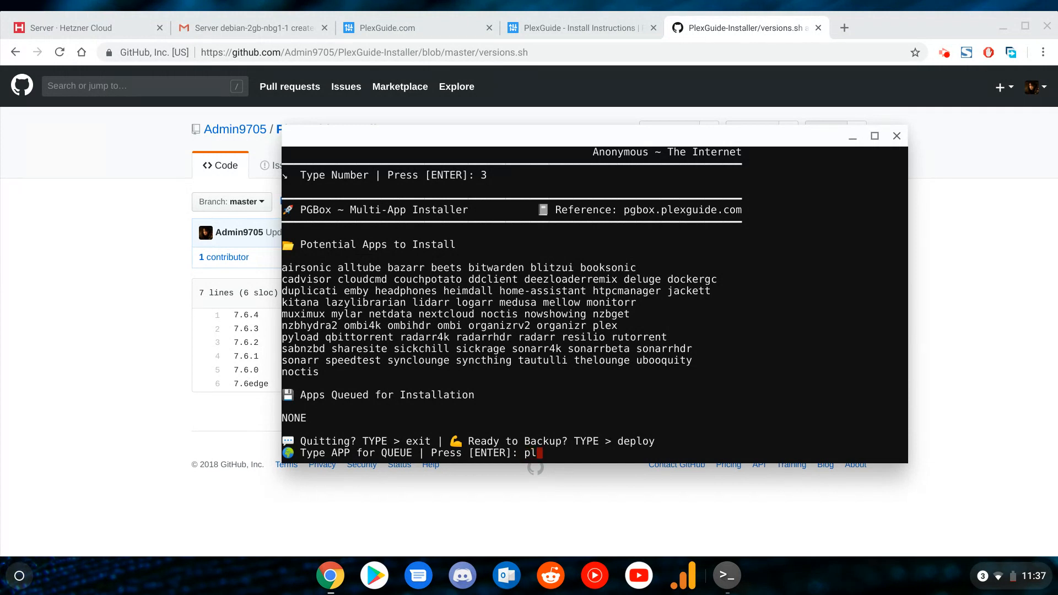
{"action": "type", "text": "netdata"}
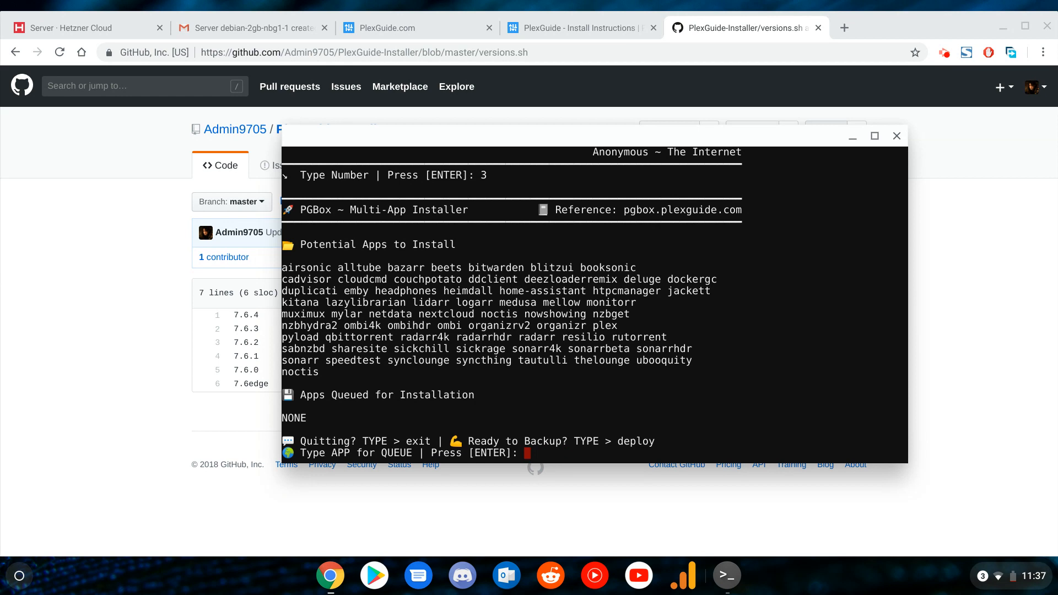
{"action": "type", "text": "nzbget"}
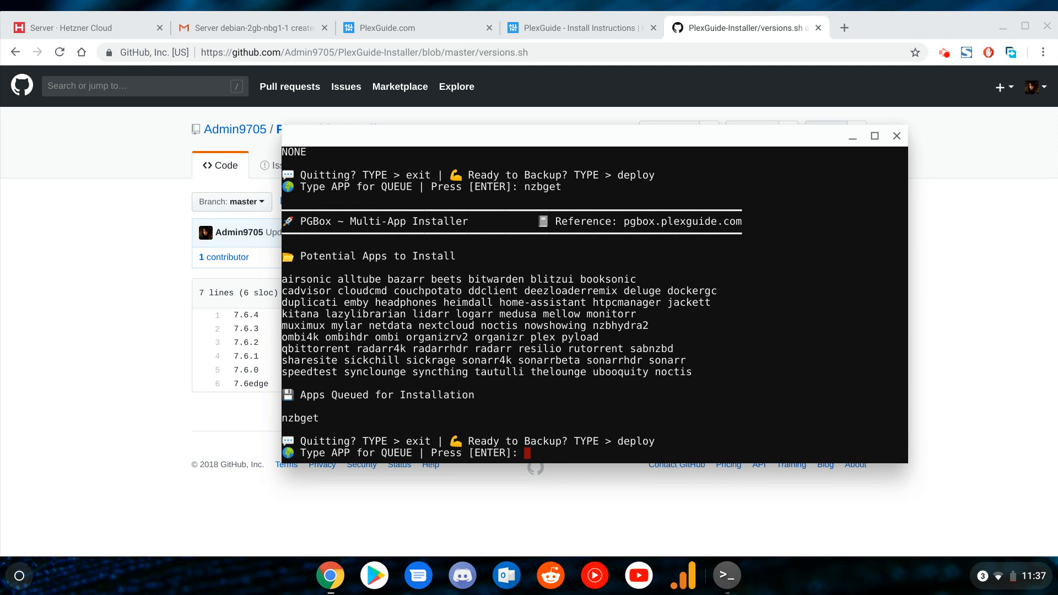
{"action": "type", "text": "depl"}
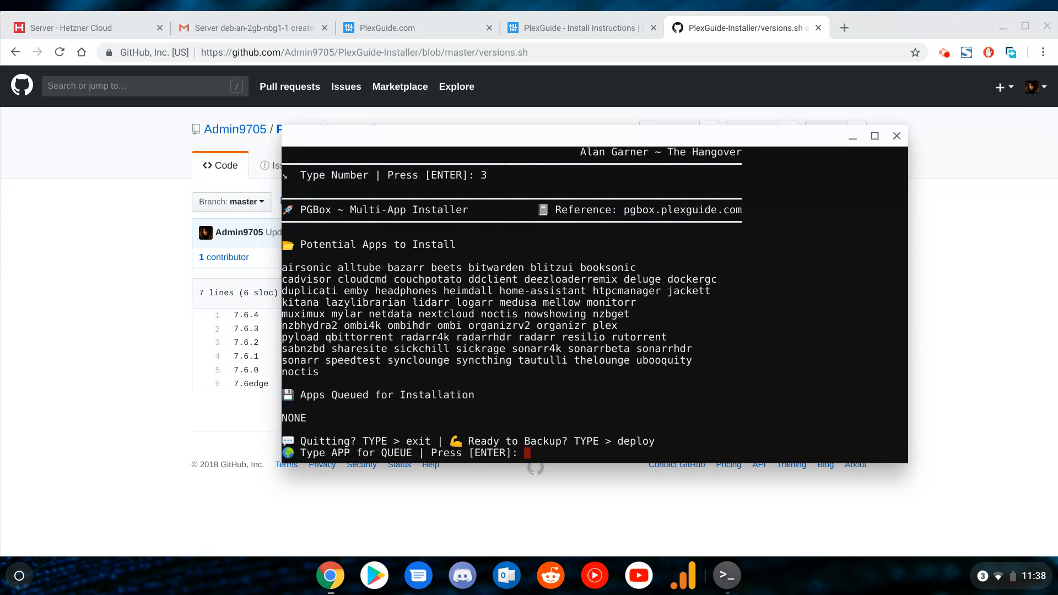
{"action": "type", "text": "alltu"}
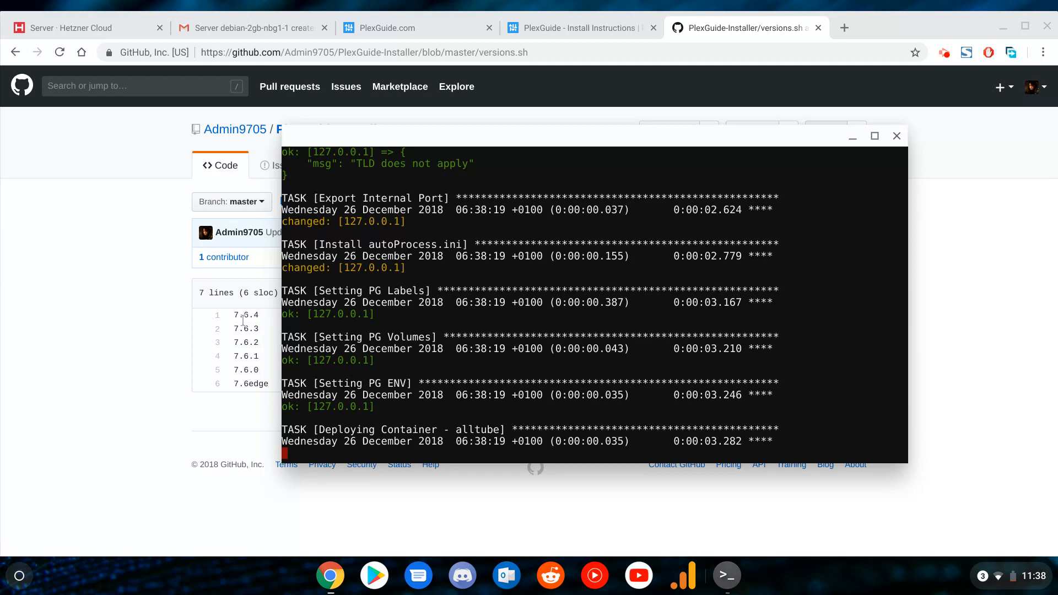
Switch to the PlexGuide.com news home and open the 7.6 Changelong post.
{"action": "left_click", "coordinate": [896, 135]}
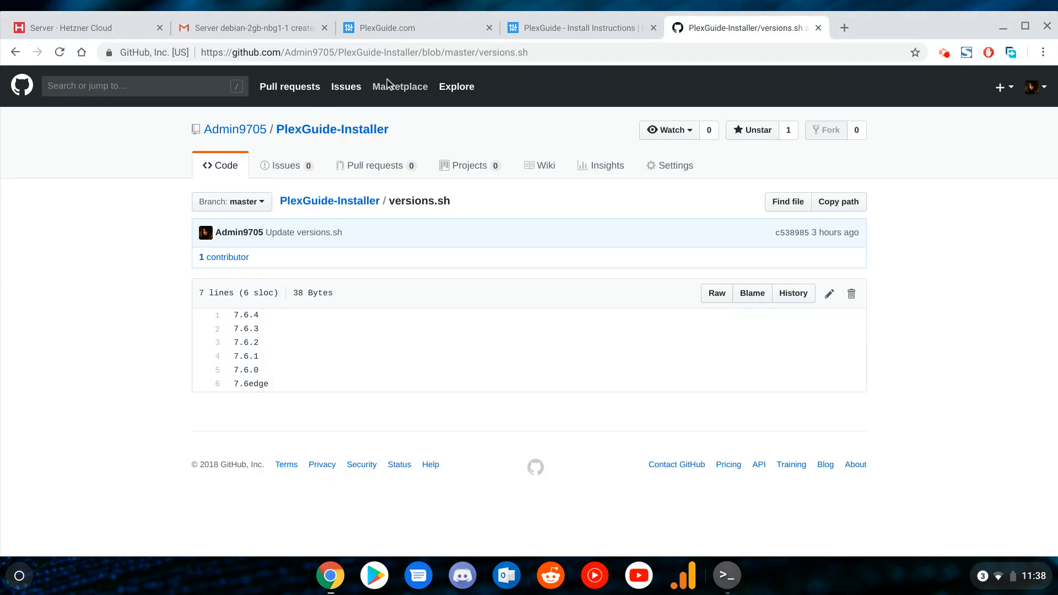
{"action": "left_click", "coordinate": [413, 28]}
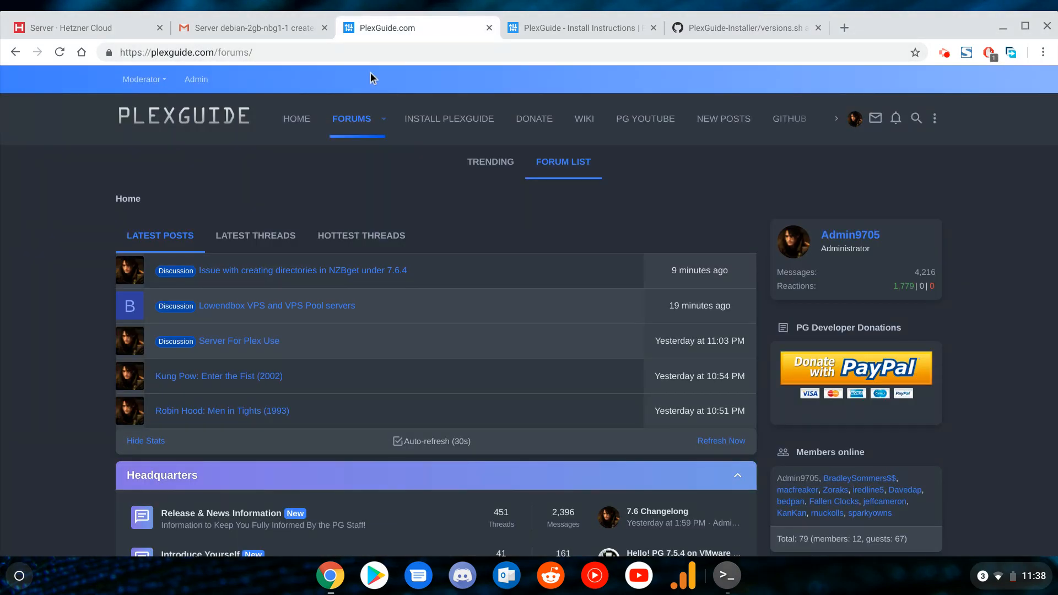
{"action": "left_click", "coordinate": [296, 119]}
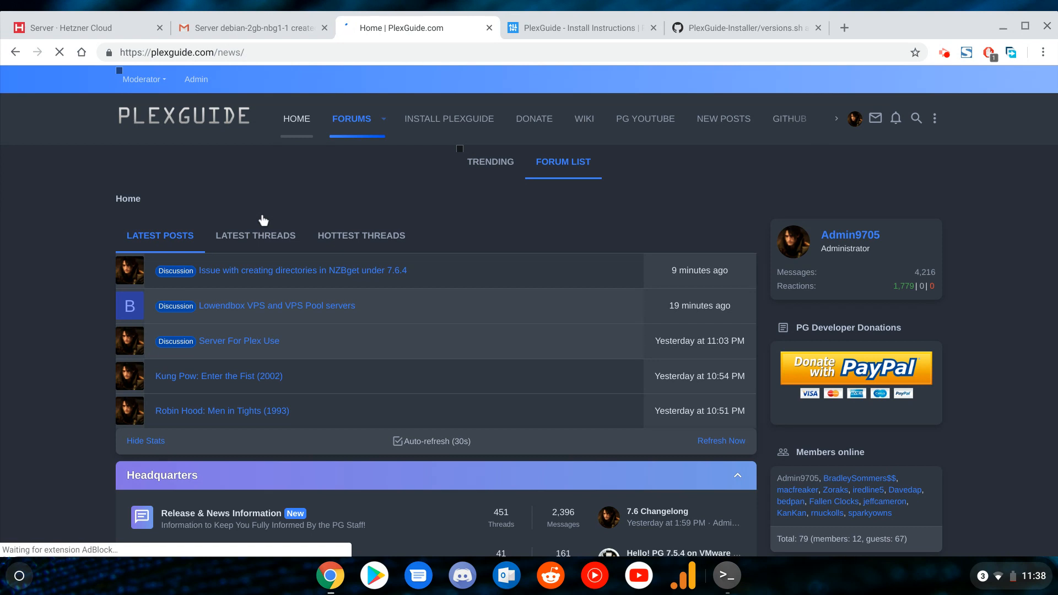
{"action": "scroll", "scroll_direction": "down", "scroll_amount": 3}
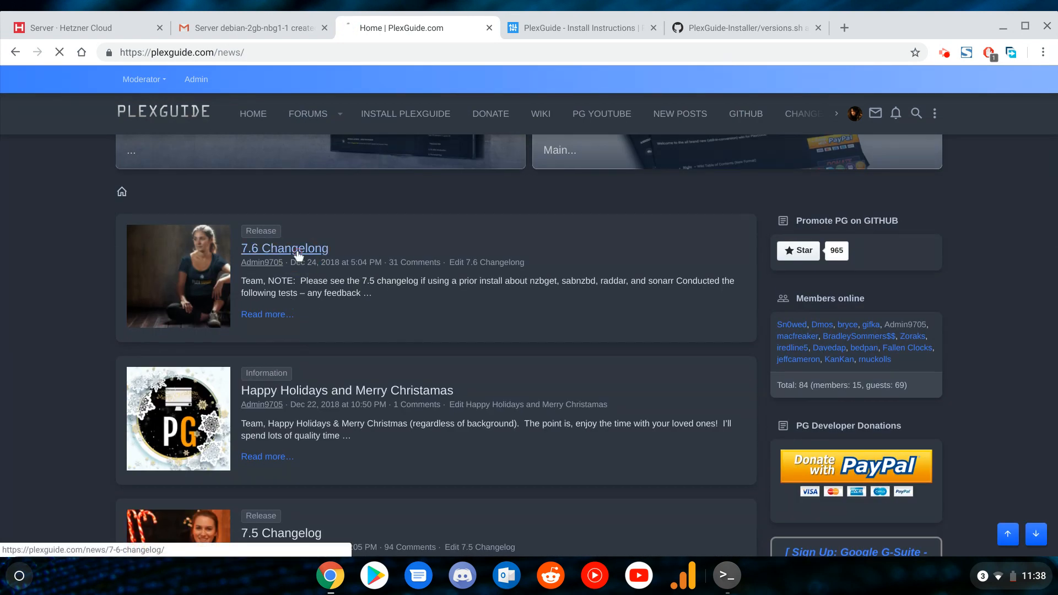
{"action": "left_click", "coordinate": [283, 248]}
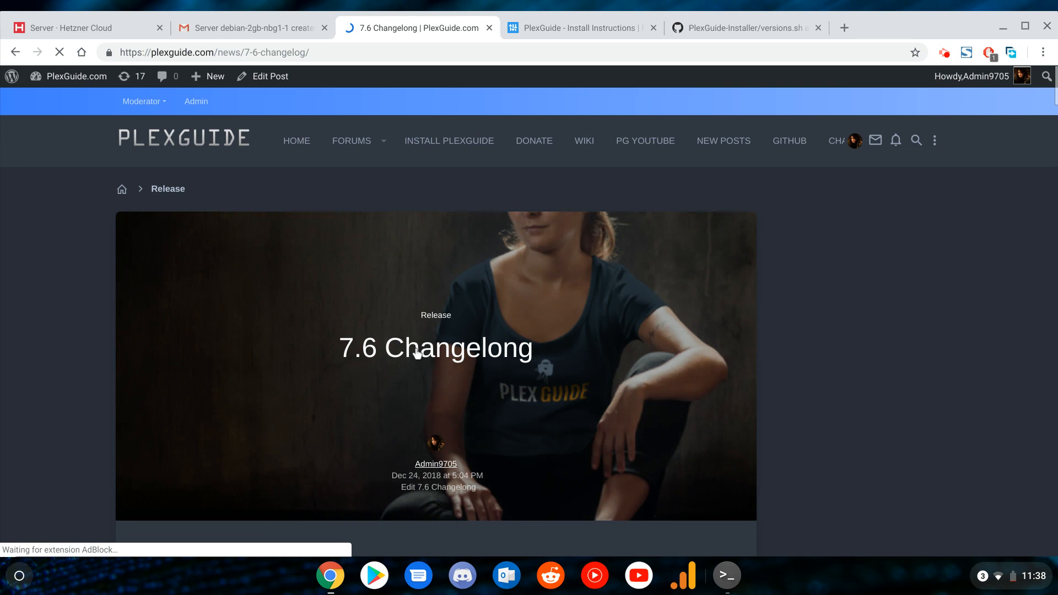
Read the changelog fixes from 7.6.4 down to 7.6.2 and return to the terminal.
{"action": "scroll", "scroll_direction": "down", "scroll_amount": 3}
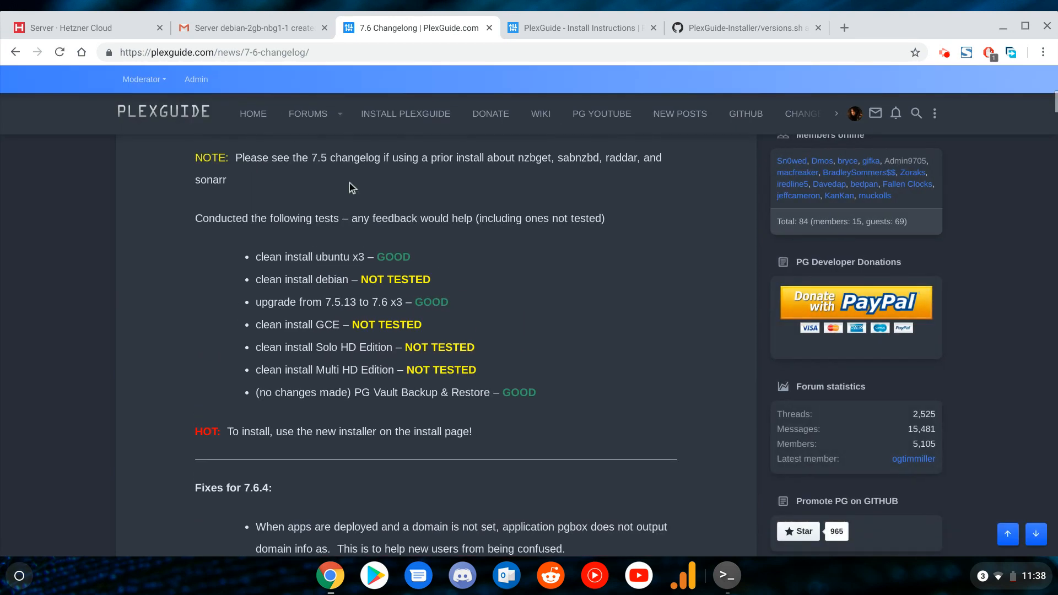
{"action": "scroll", "scroll_direction": "down", "scroll_amount": 3}
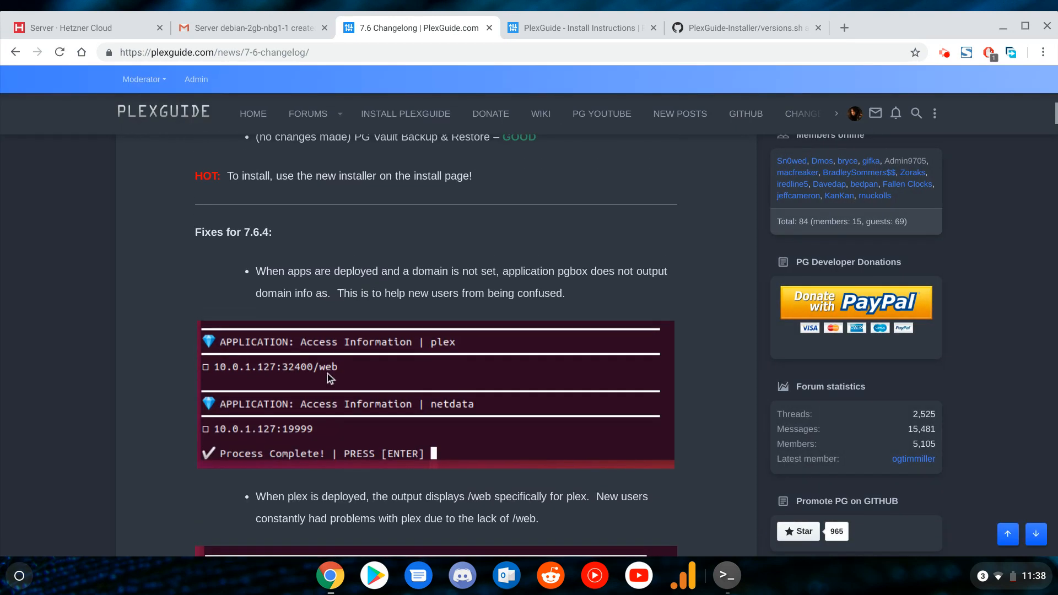
{"action": "scroll", "scroll_direction": "down", "scroll_amount": 3}
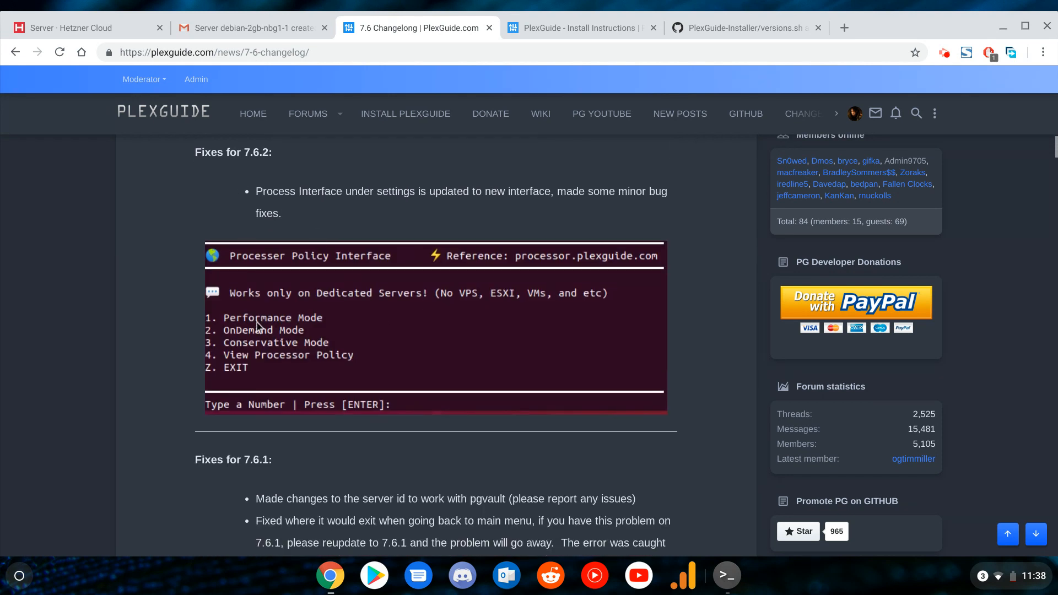
{"action": "left_click", "coordinate": [726, 575]}
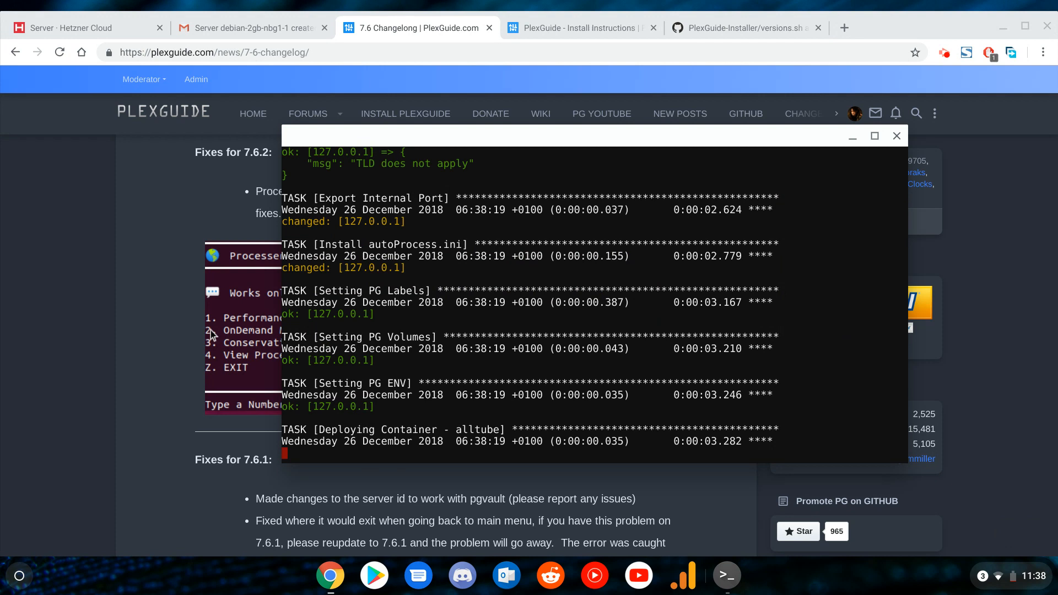
{"action": "mouse_move", "coordinate": [239, 387]}
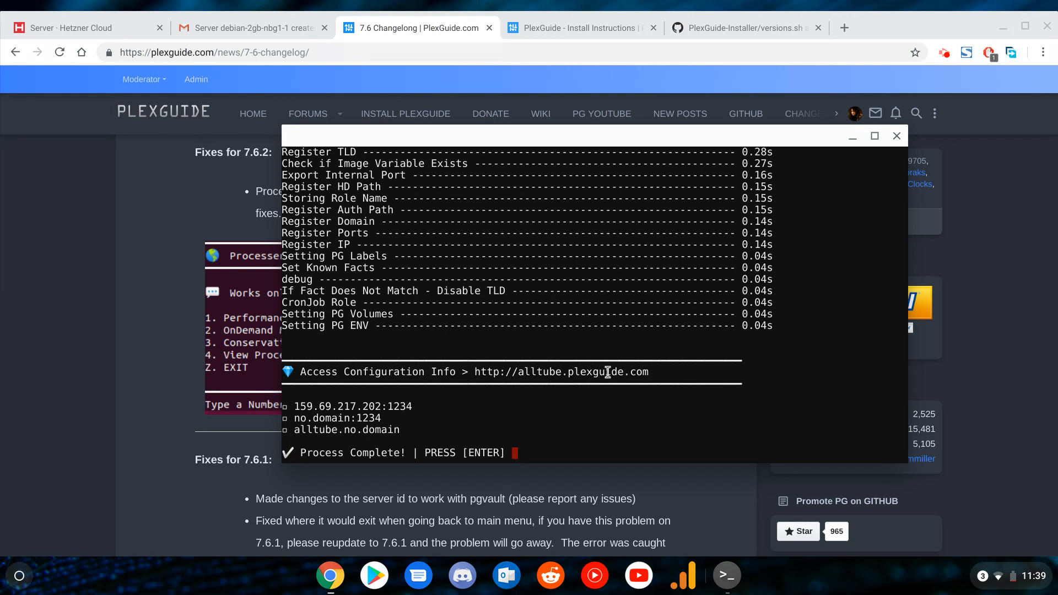
Scroll through the alltube Ansible deployment output until Process Complete with port 1234 addresses.
{"action": "scroll", "scroll_direction": "down", "scroll_amount": 3}
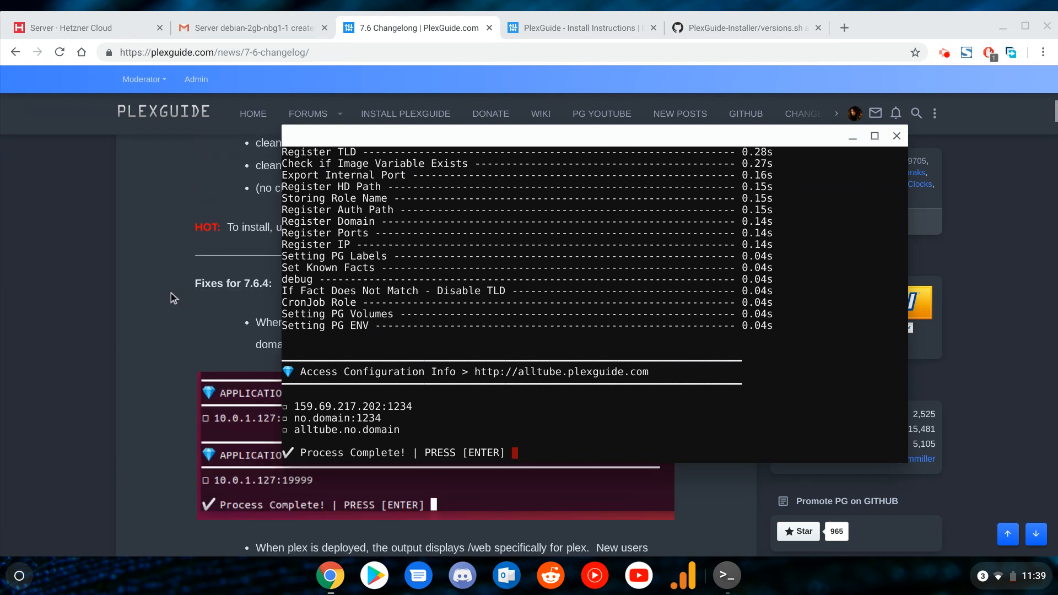
{"action": "scroll", "scroll_direction": "down", "scroll_amount": 3}
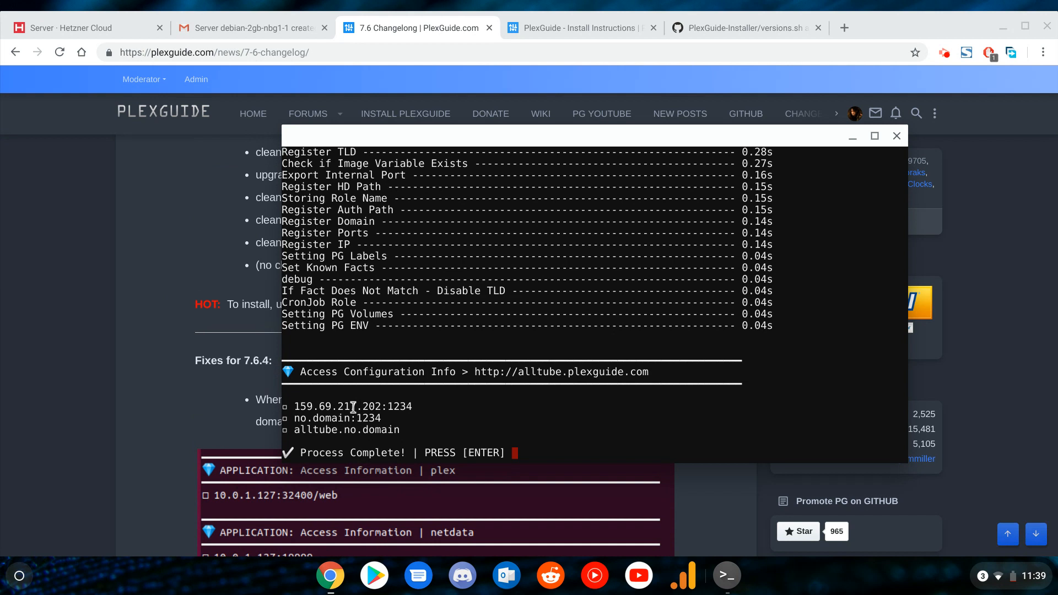
{"action": "mouse_move", "coordinate": [357, 422]}
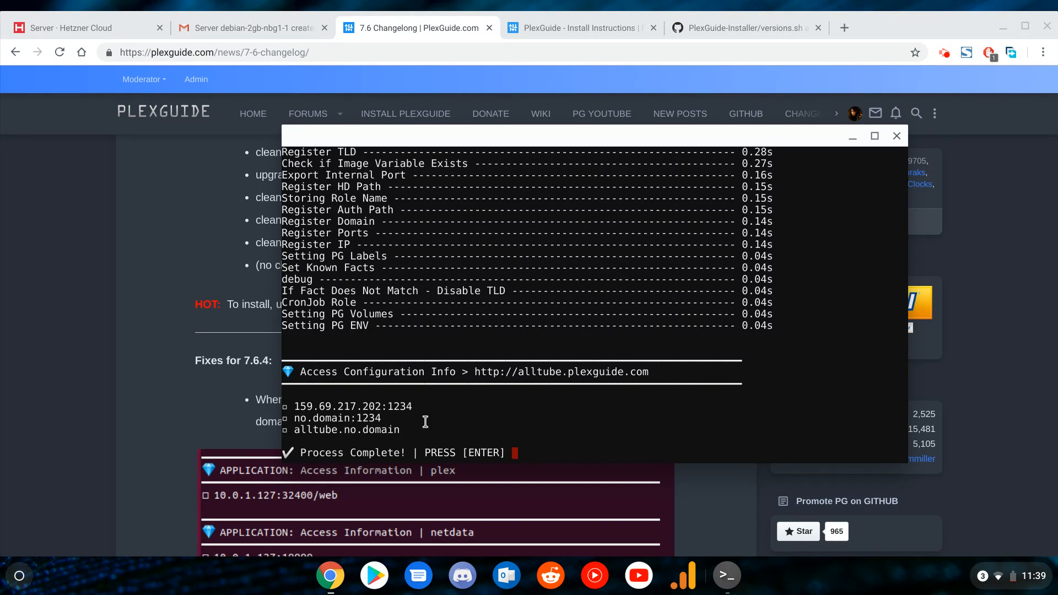
{"action": "mouse_move", "coordinate": [346, 432]}
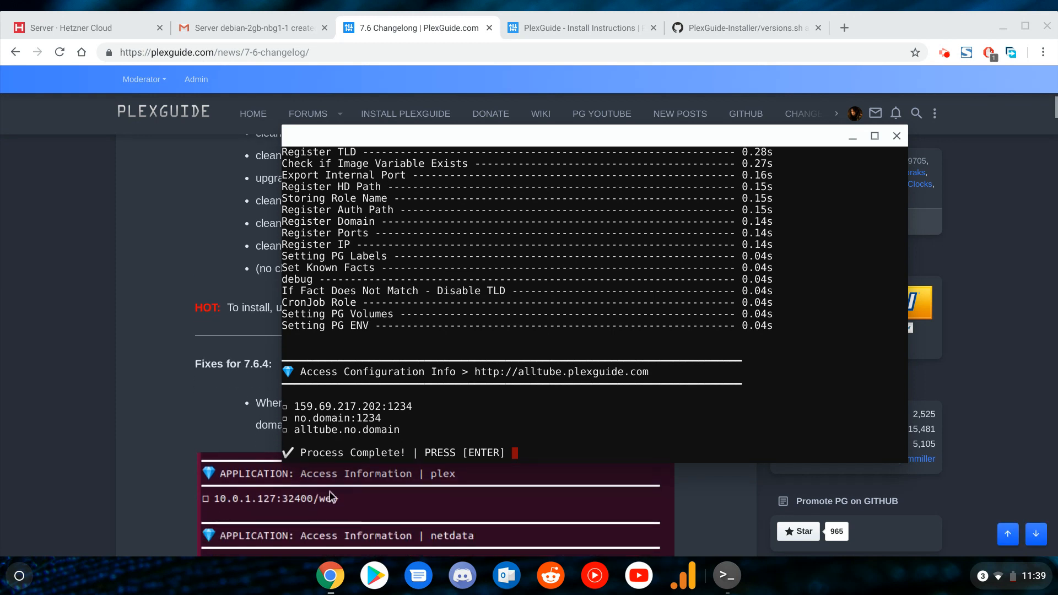
{"action": "mouse_move", "coordinate": [435, 397]}
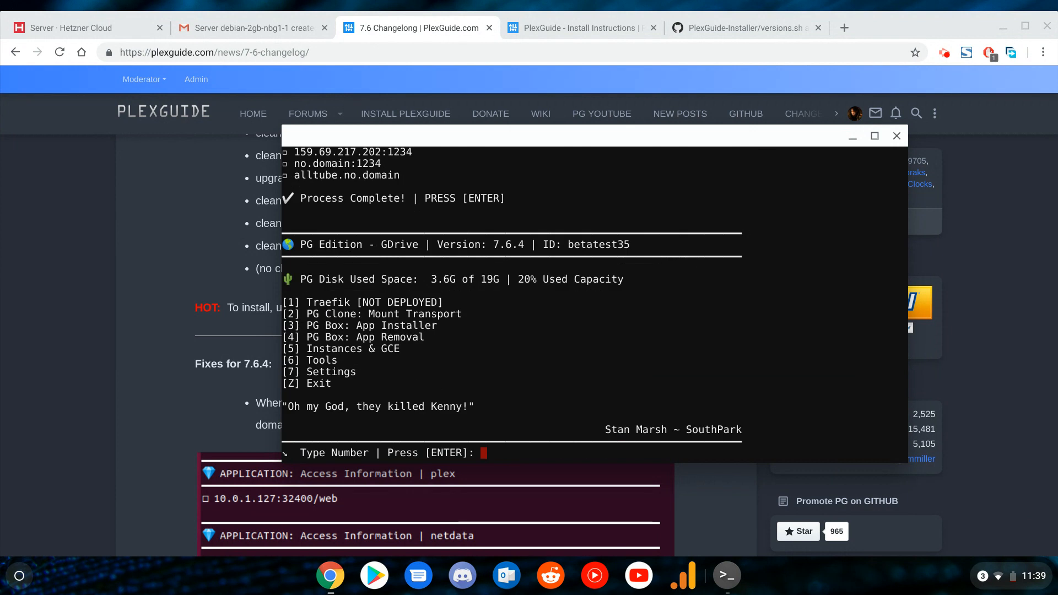
Exit the main menu, reopen pgupdate showing 7.6.4 current, quit it and exit to the shell.
{"action": "type", "text": "z"}
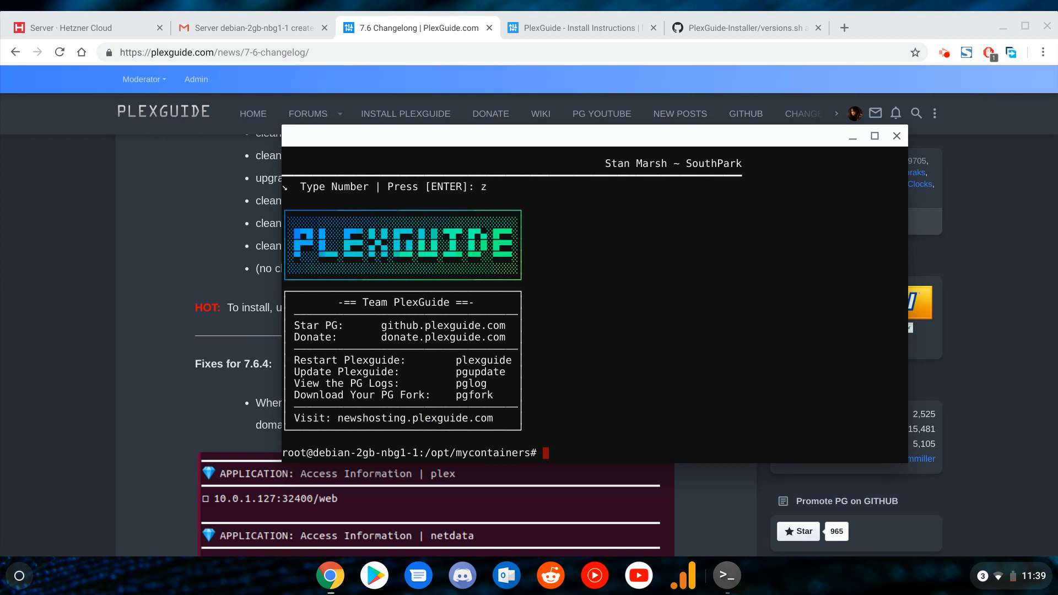
{"action": "type", "text": "pgupdate"}
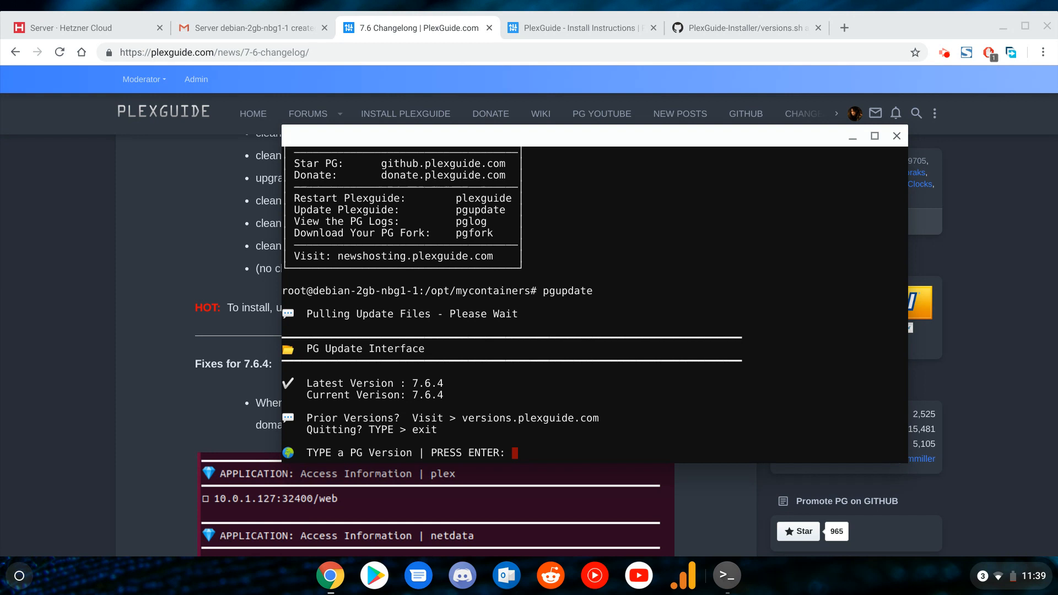
{"action": "type", "text": "z"}
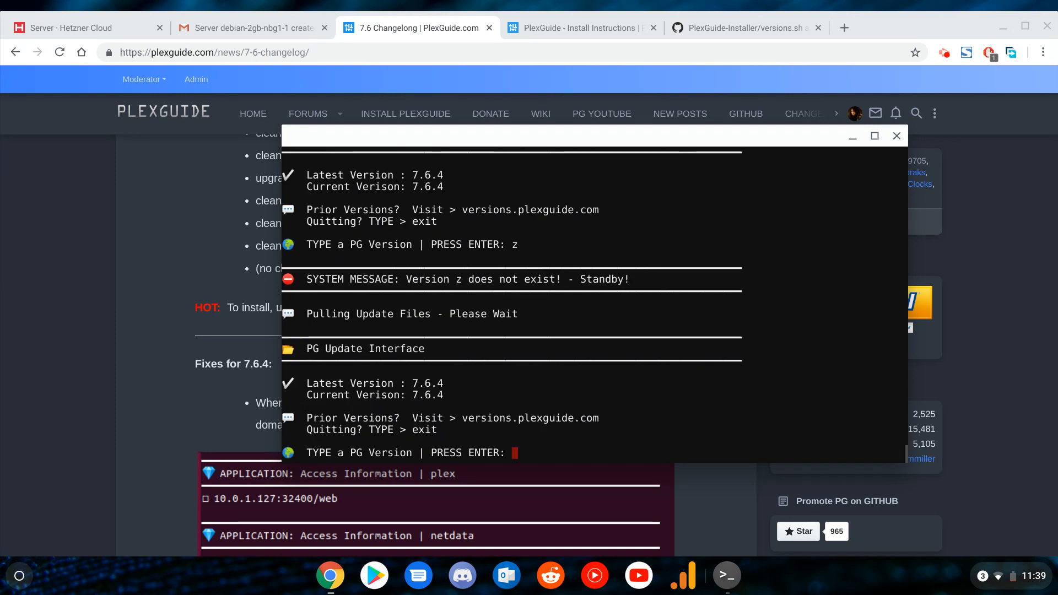
{"action": "type", "text": "exit"}
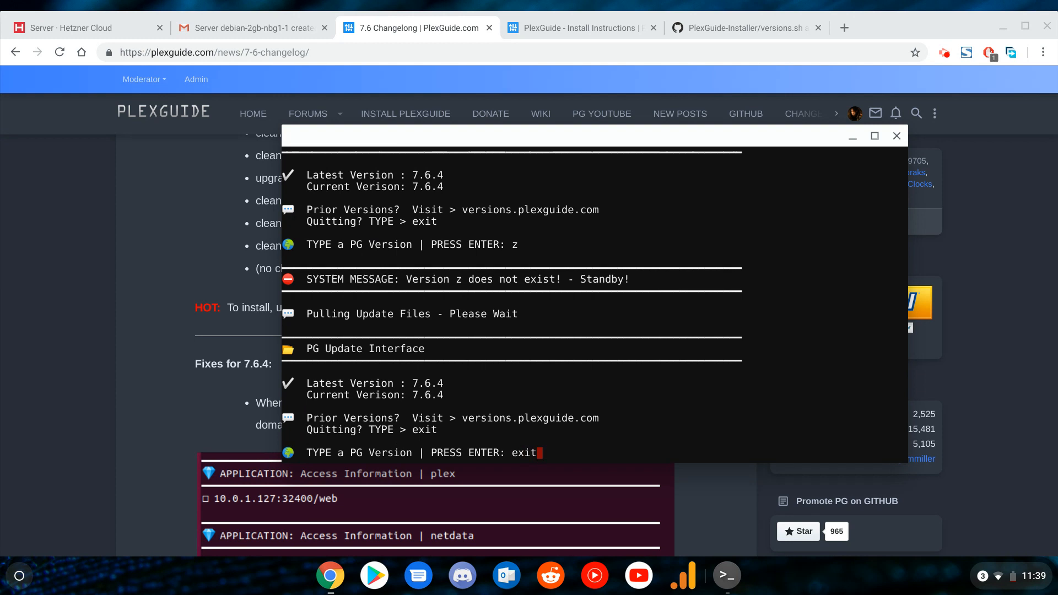
{"action": "key", "text": "Return"}
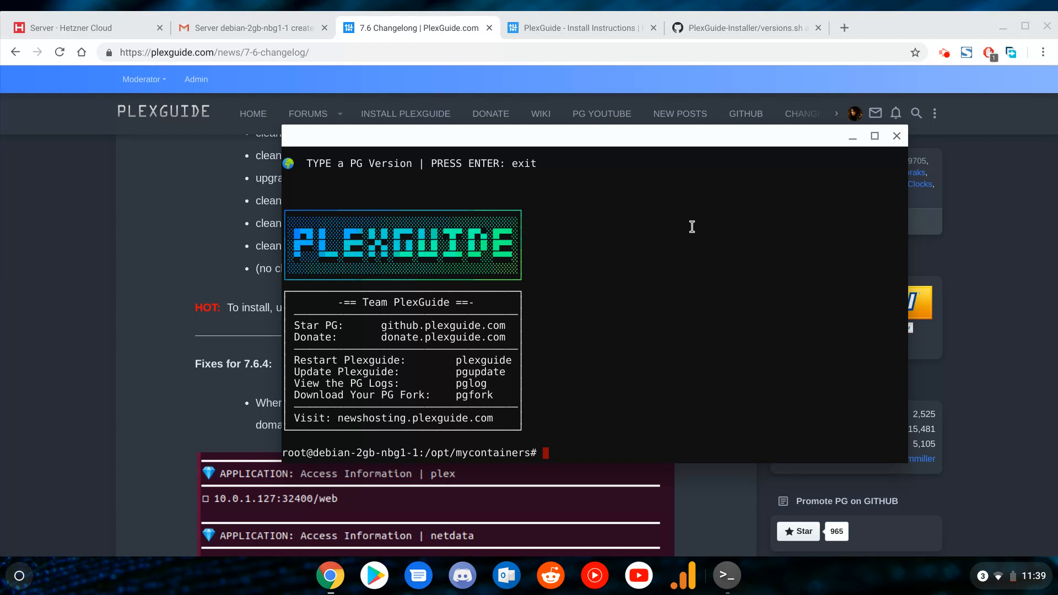
{"action": "mouse_move", "coordinate": [946, 80]}
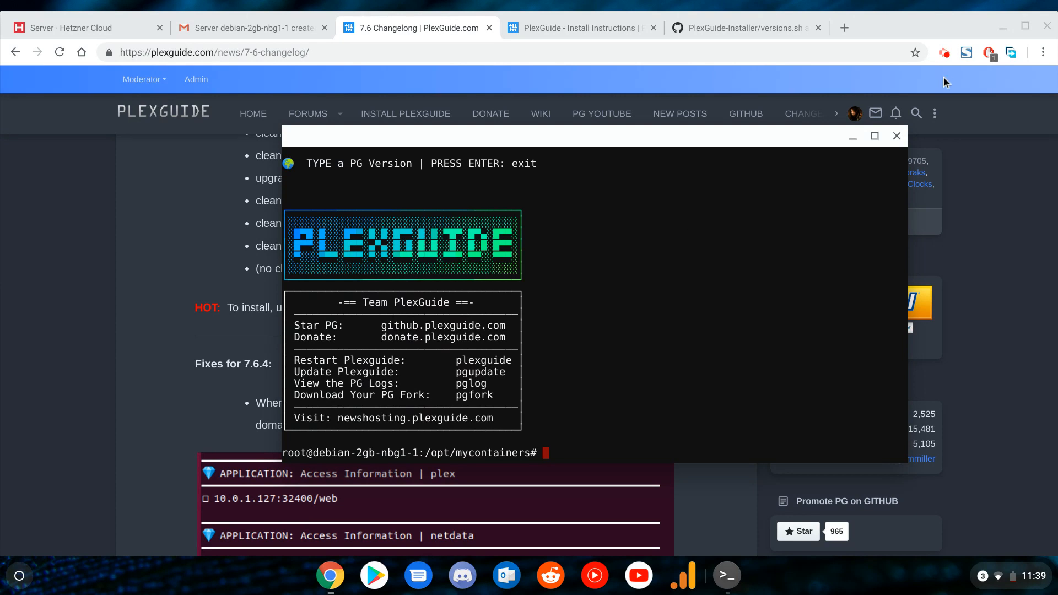
{"action": "mouse_move", "coordinate": [942, 70]}
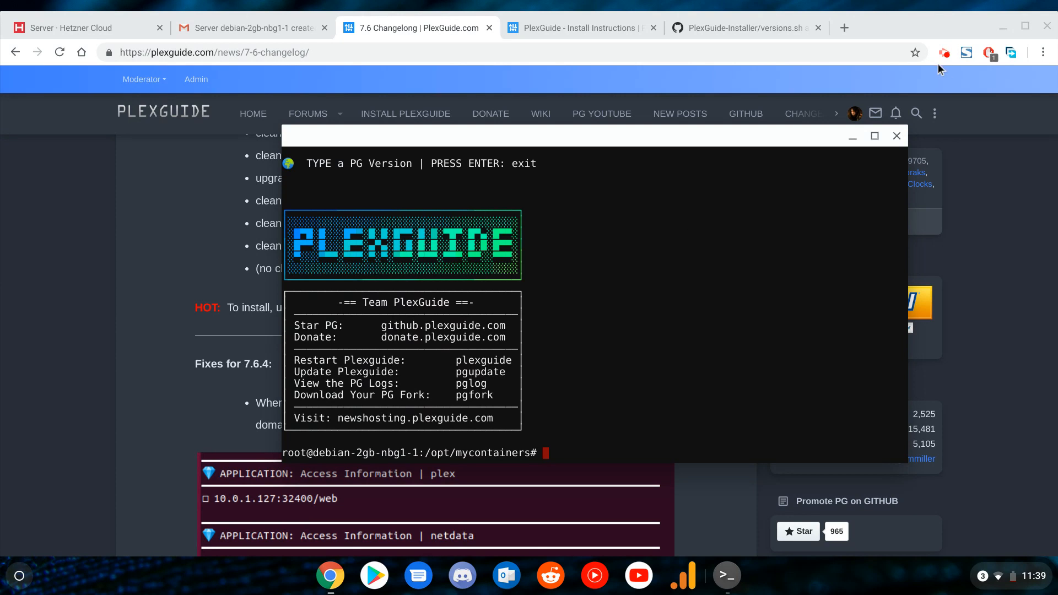
{"action": "mouse_move", "coordinate": [943, 52]}
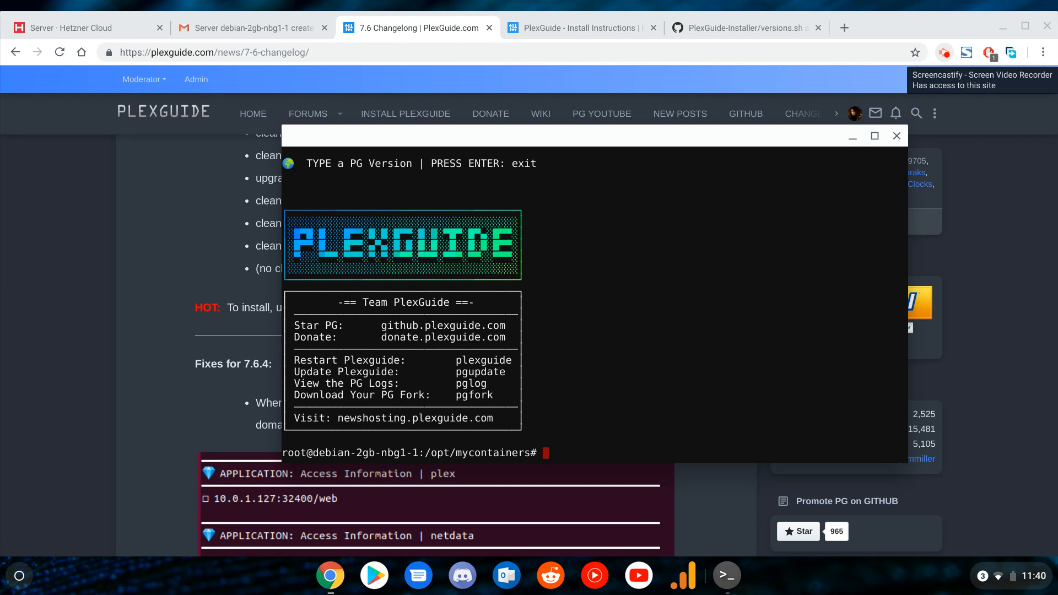